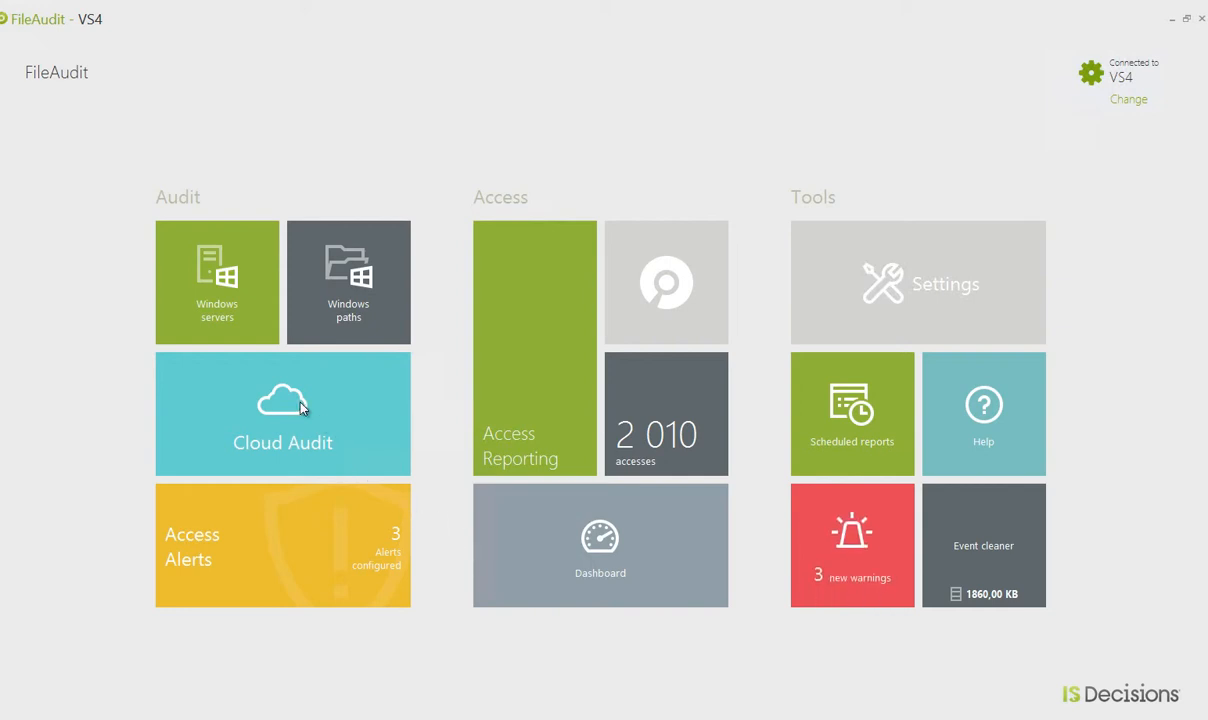
- View the Cloud Audit providers overview and return to the home dashboard
left_click(284, 412)
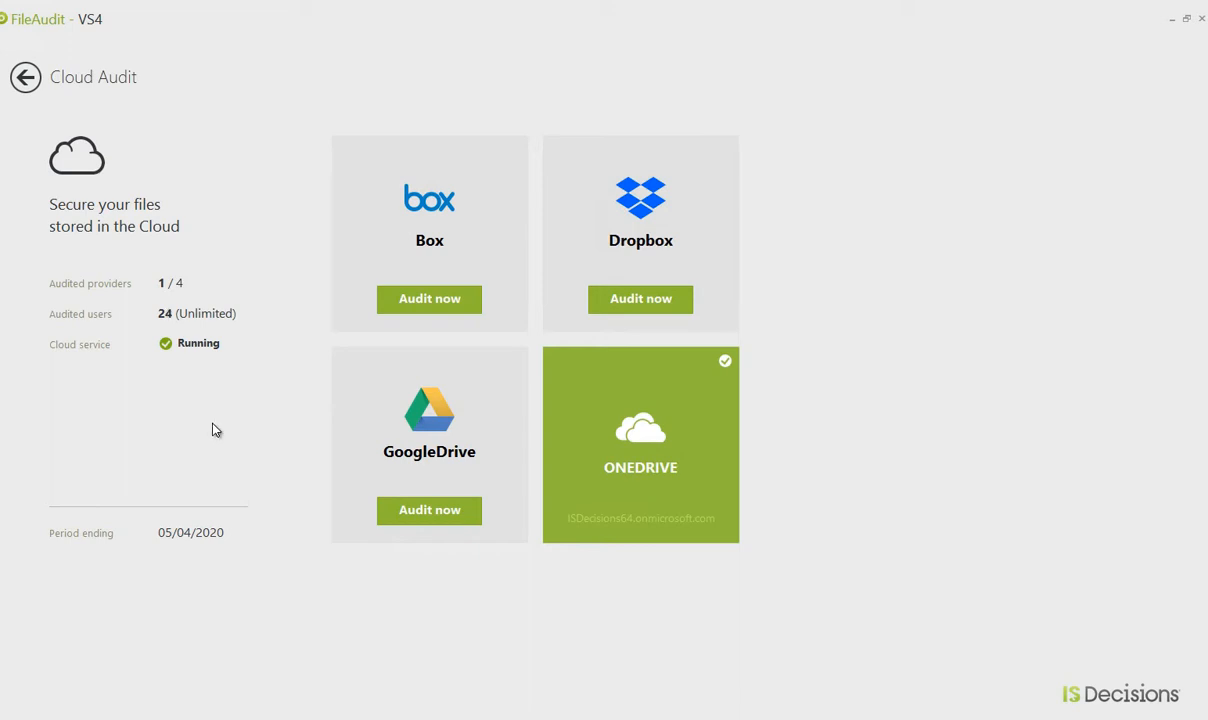
mouse_move(684, 476)
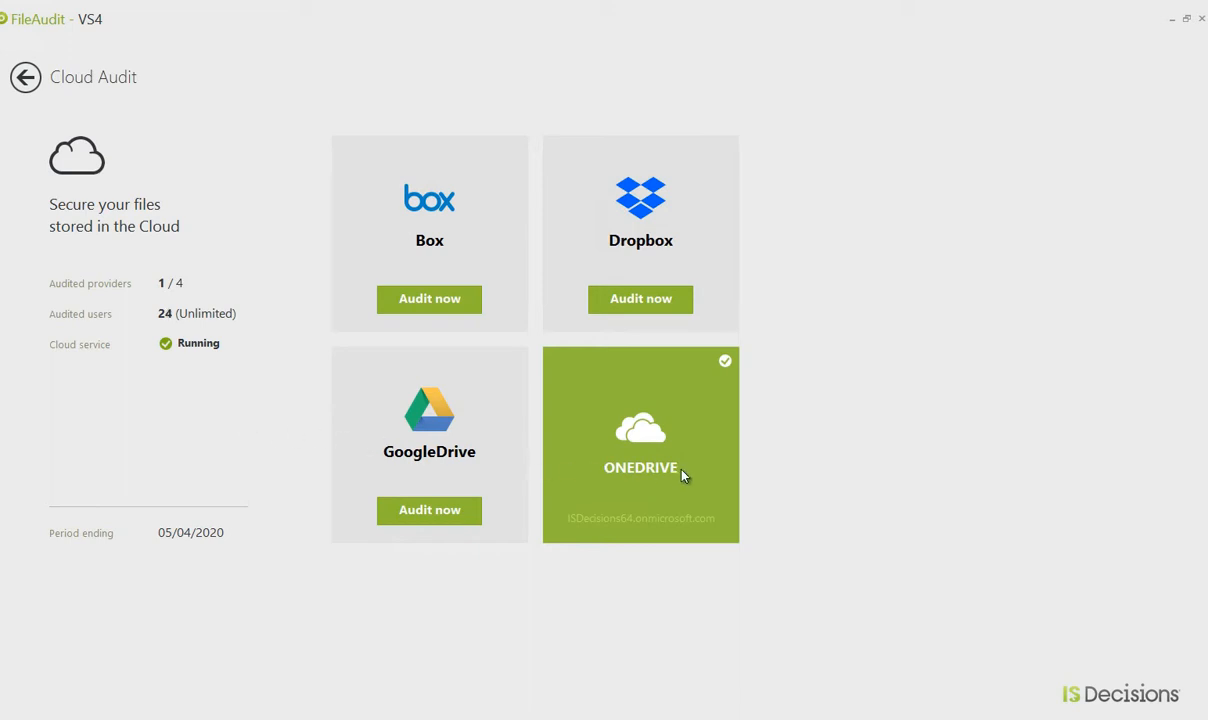
mouse_move(26, 78)
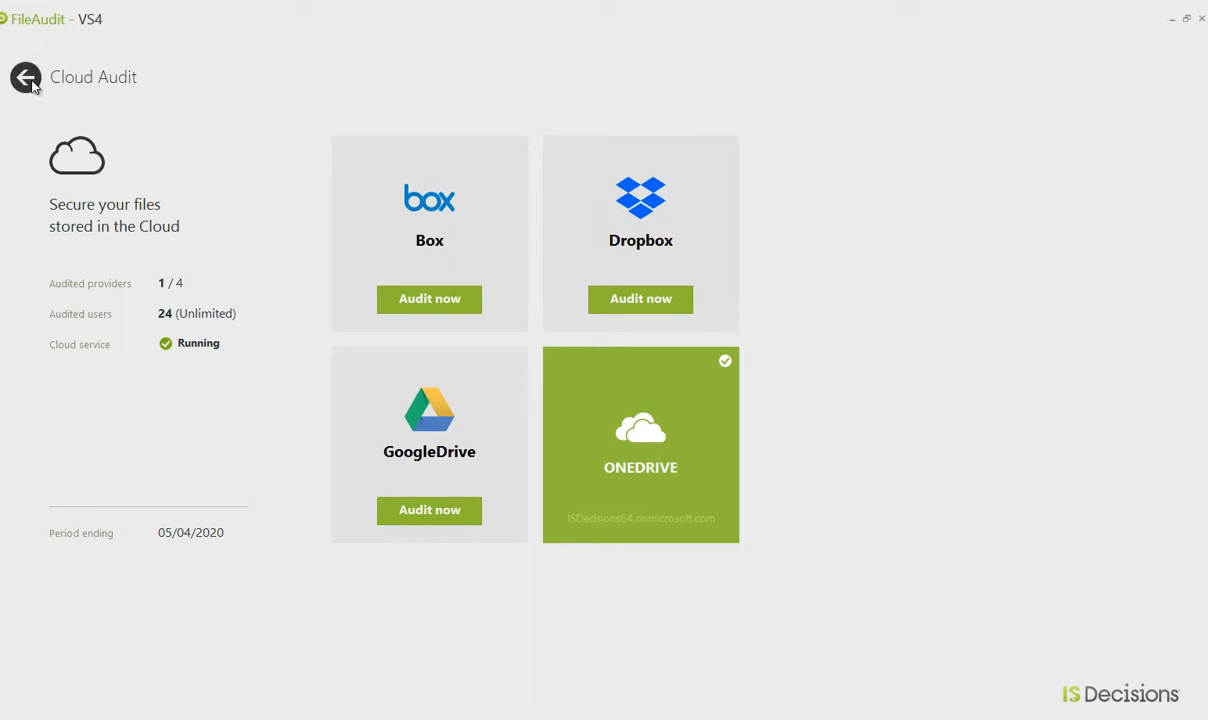
left_click(24, 76)
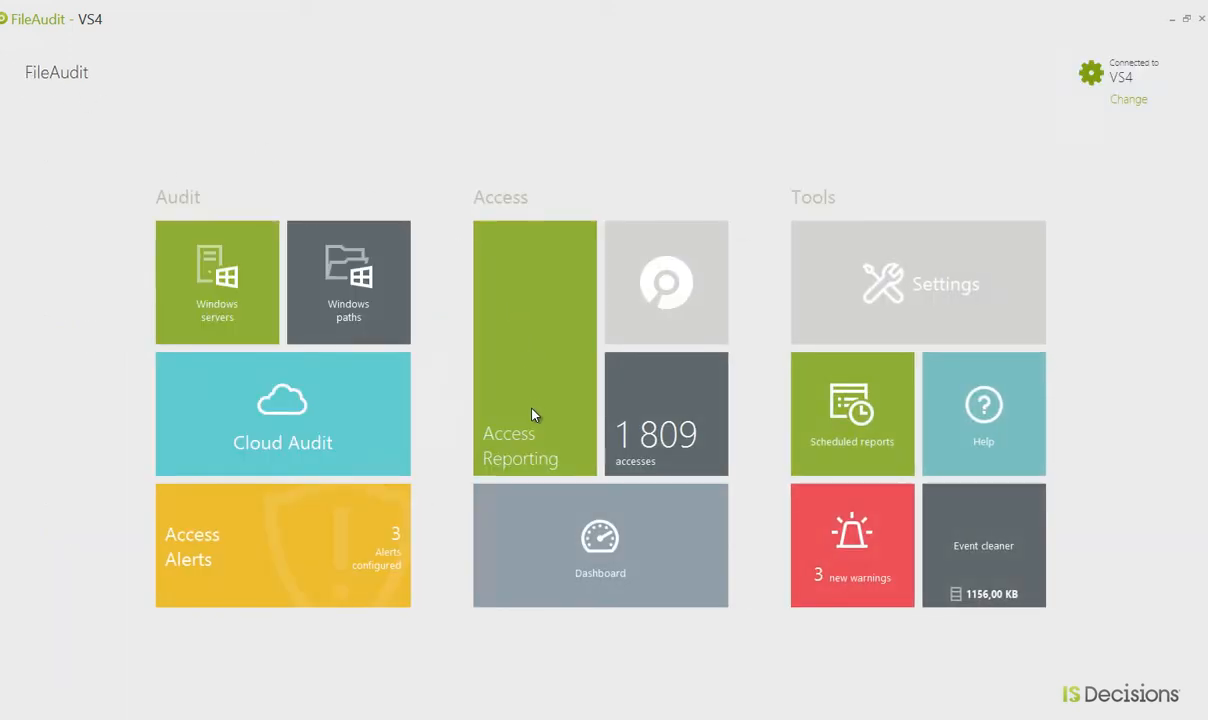
- View the Access Reporting grid through to its User, Domain and Source columns
left_click(534, 412)
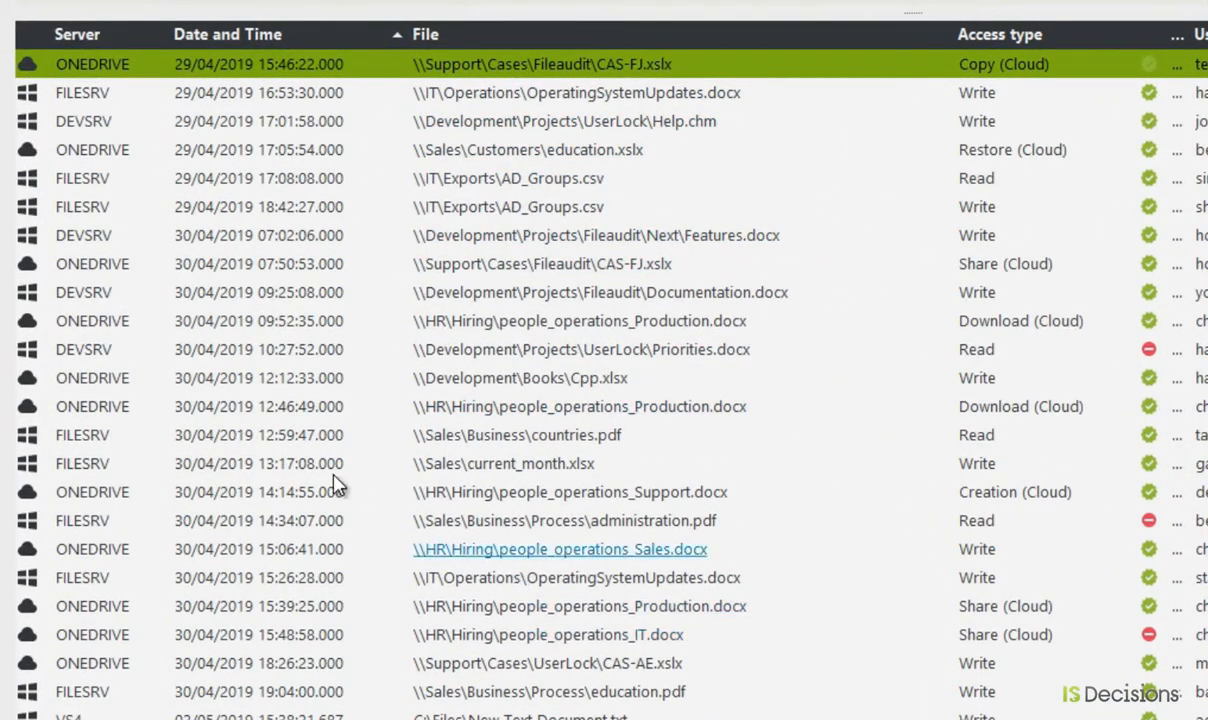
mouse_move(88, 236)
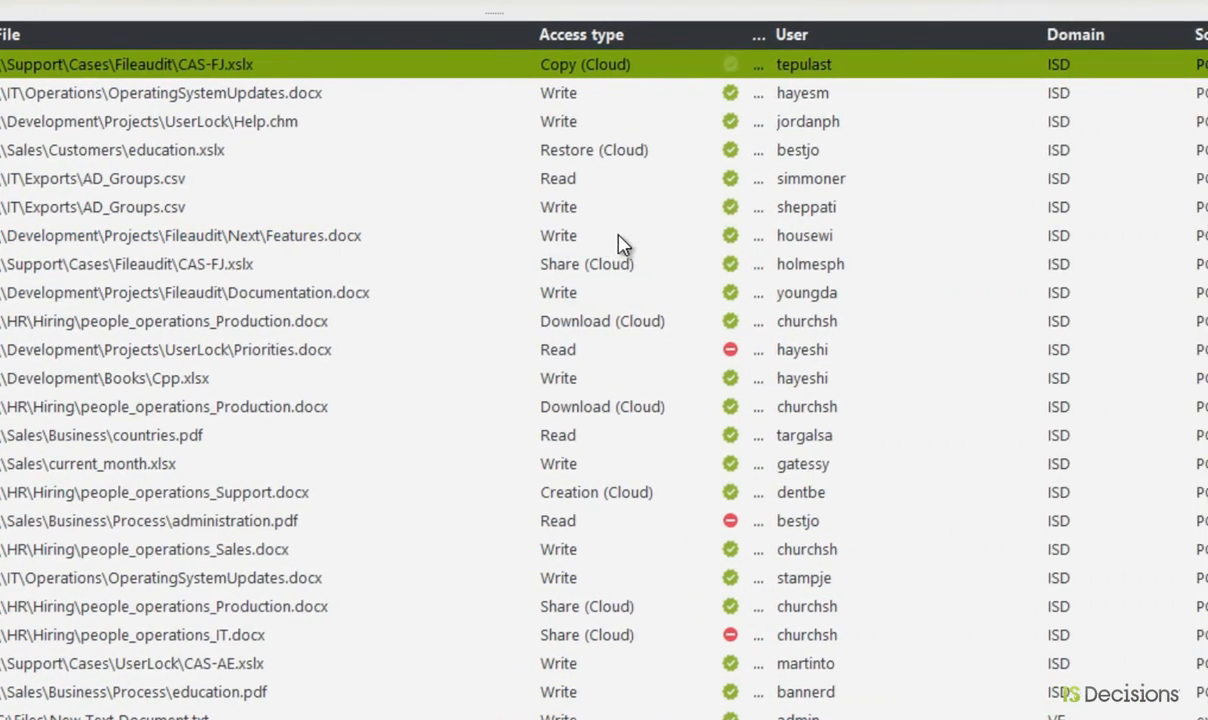
scroll("right", 3)
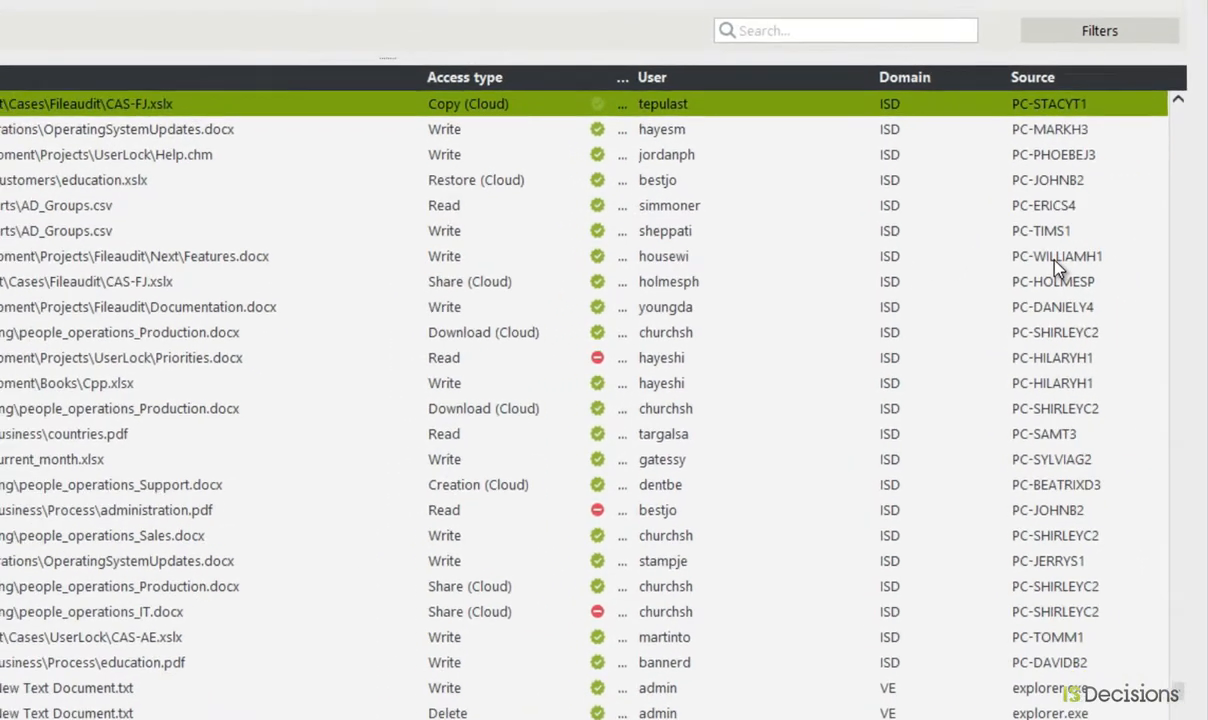
- Review the report's Export data and Schedule options, then reach the Access Alerts page
left_click(1176, 74)
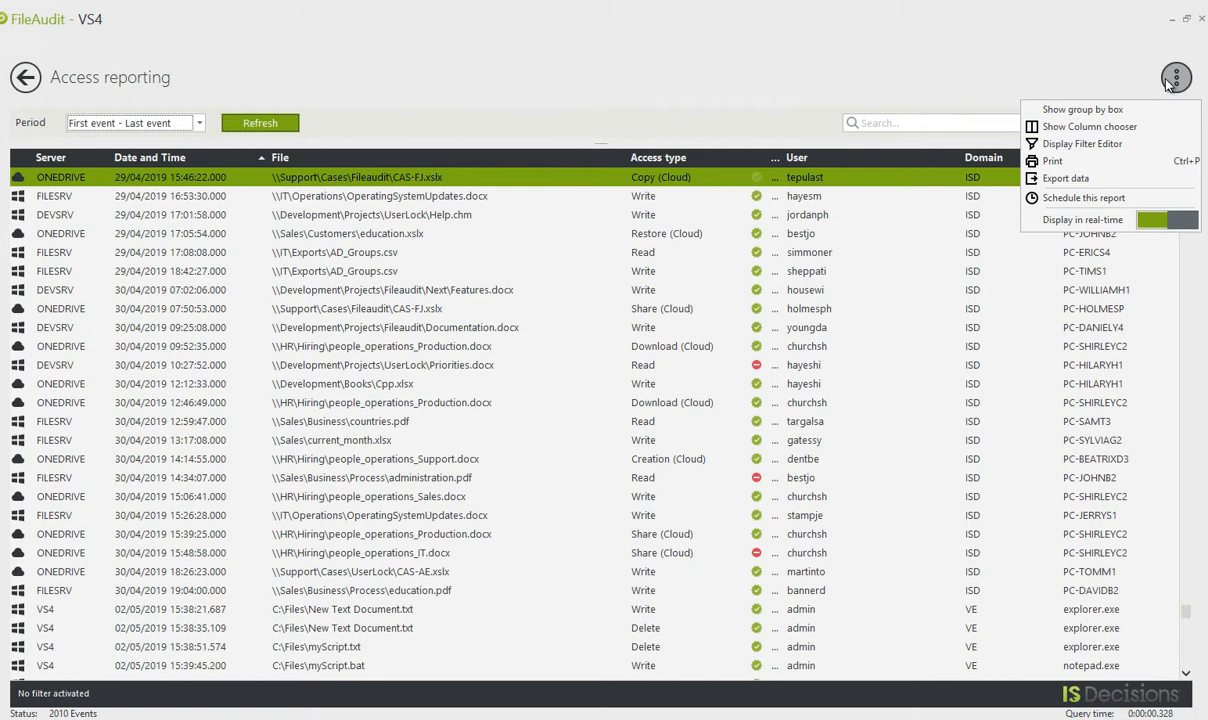
mouse_move(1066, 178)
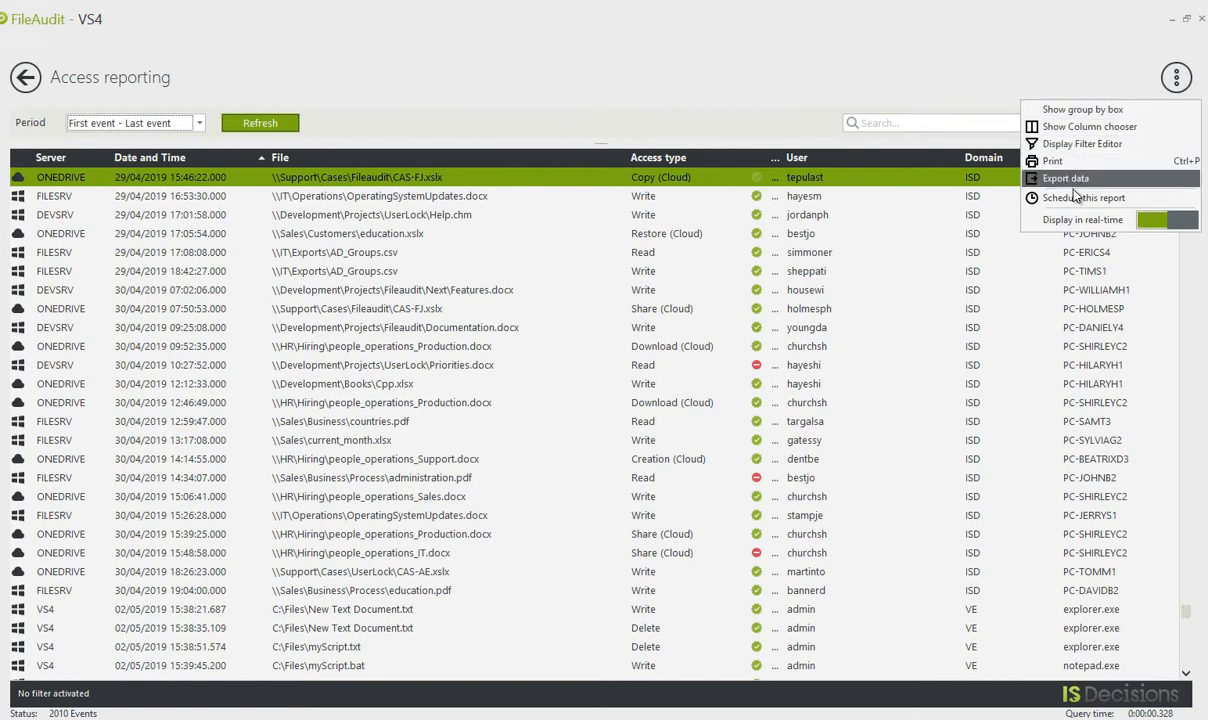
mouse_move(1084, 198)
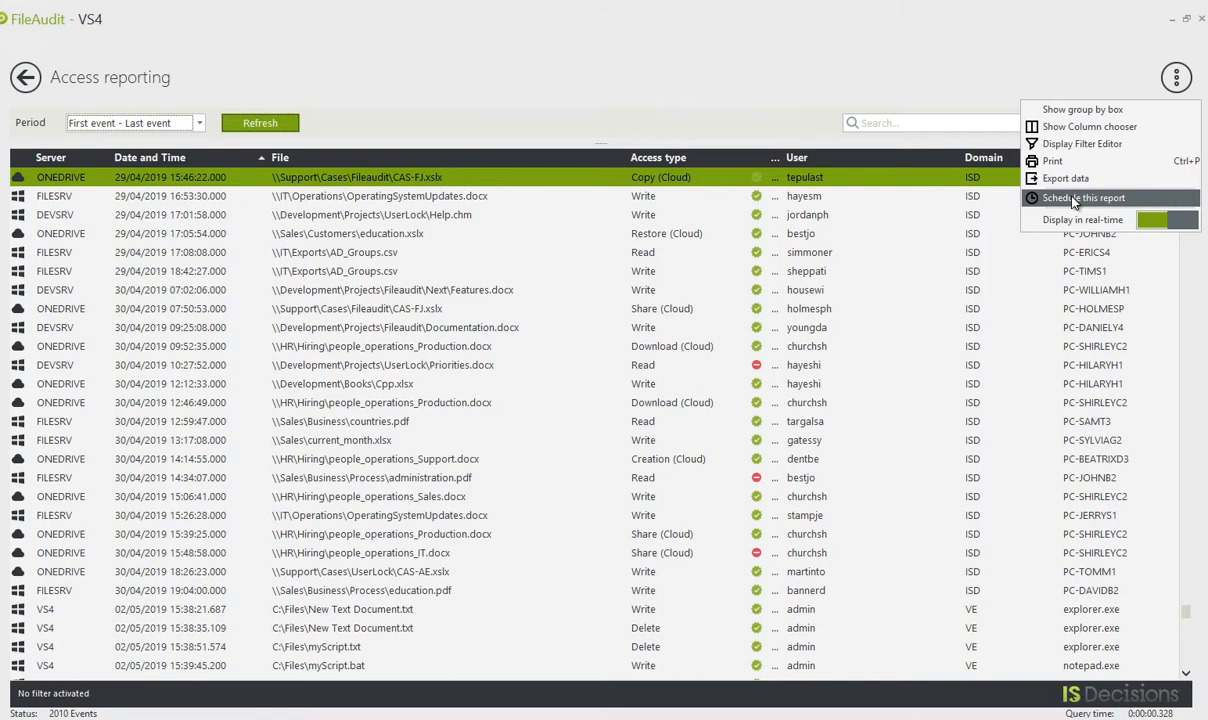
left_click(24, 76)
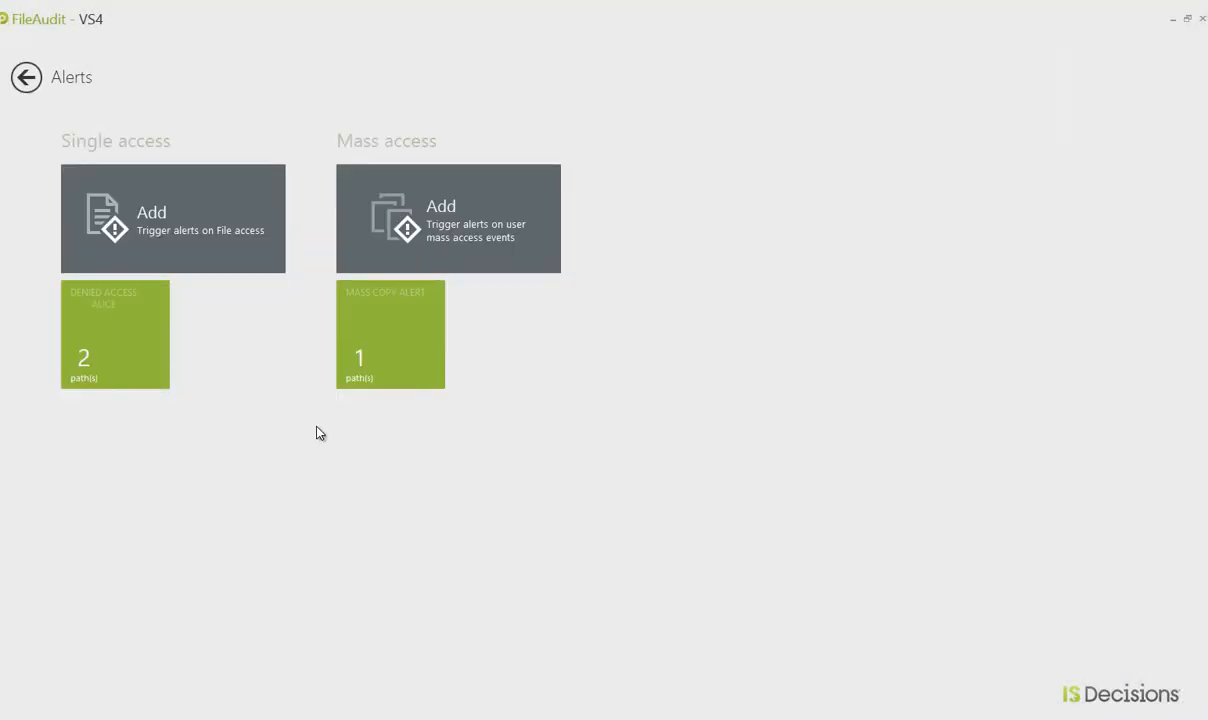
- Review the Mass Copy Alert's main filters and its single wildcard monitored path
left_click(390, 334)
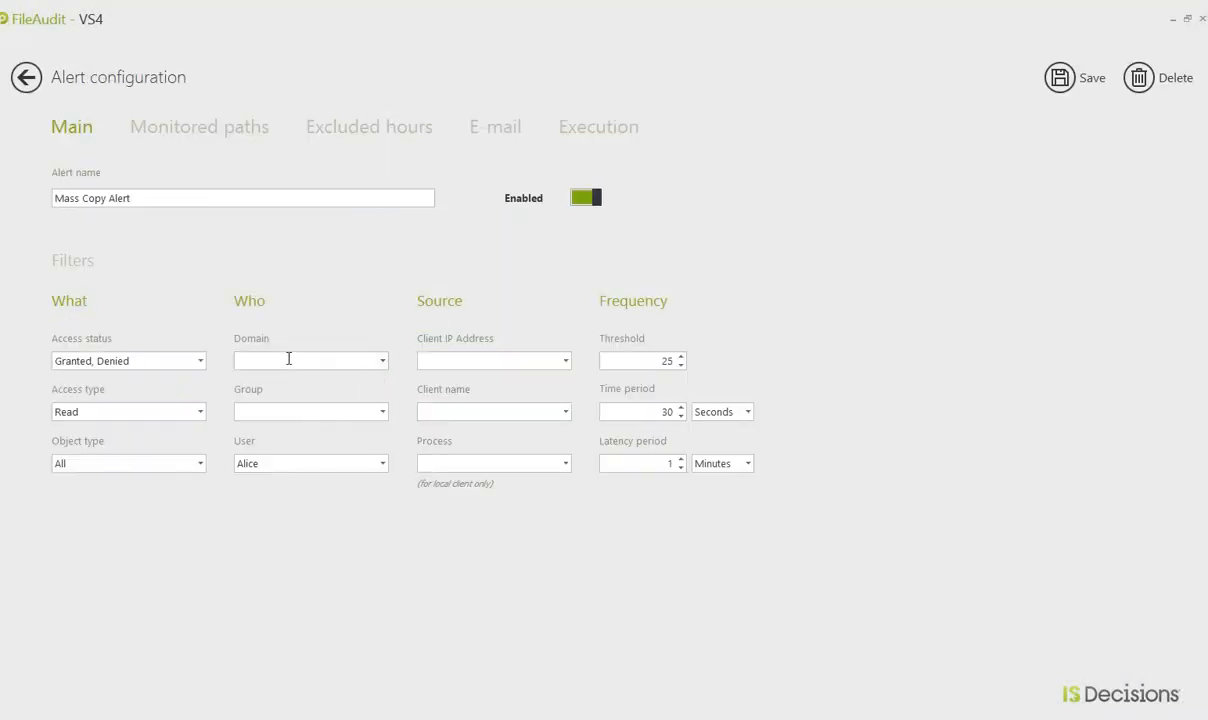
mouse_move(62, 280)
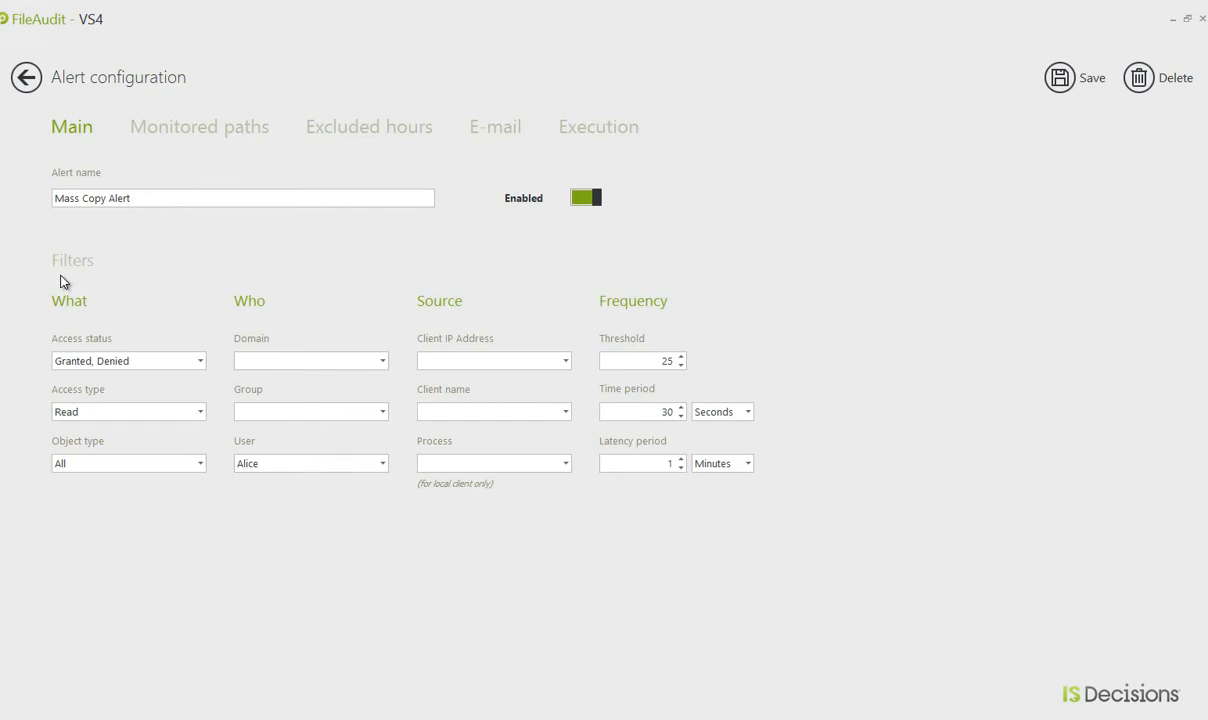
mouse_move(92, 260)
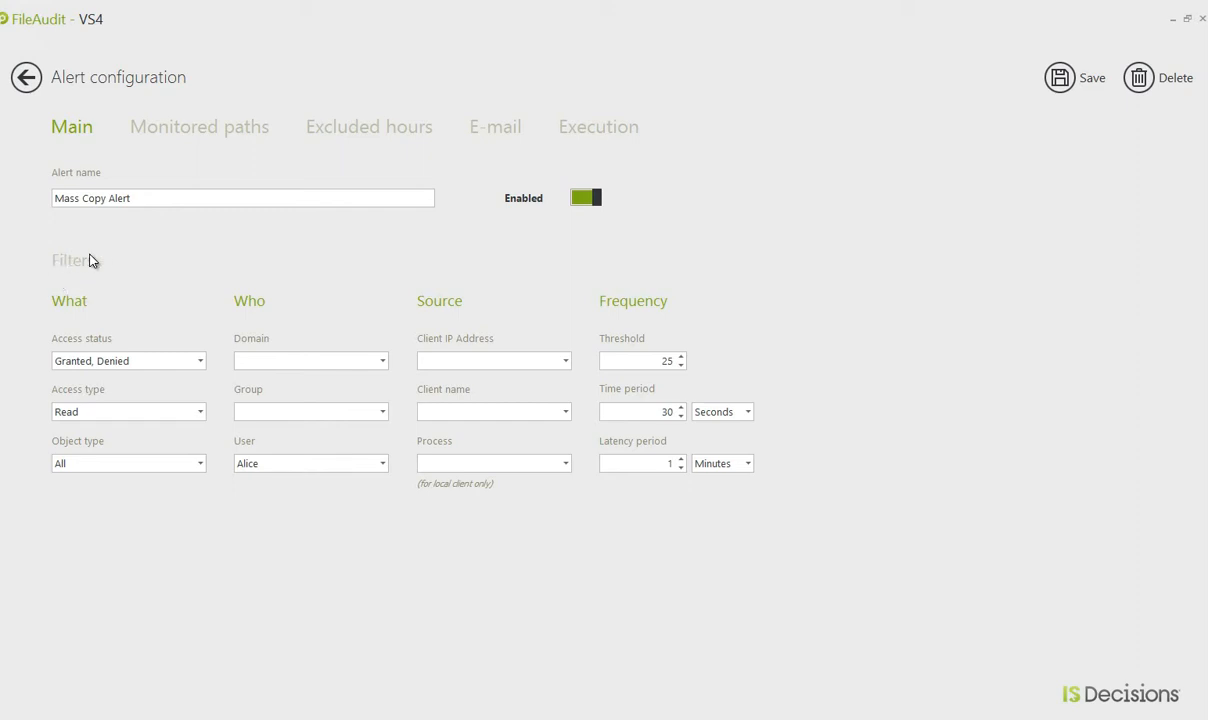
mouse_move(104, 260)
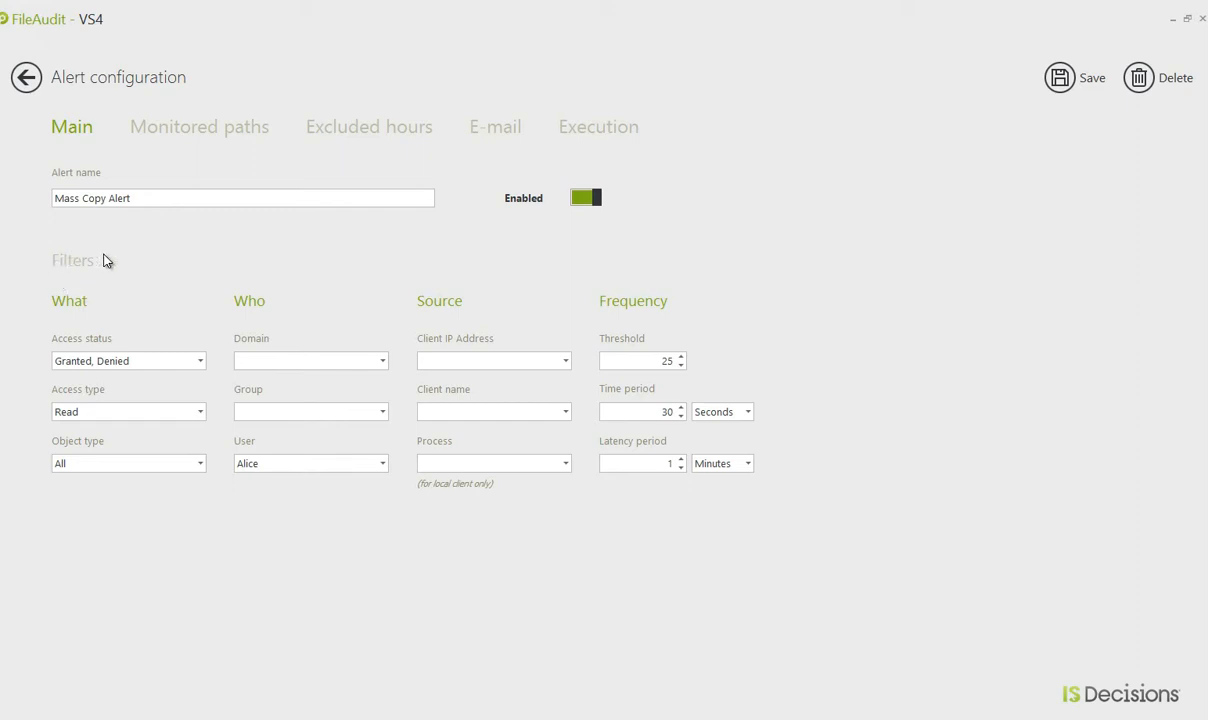
left_click(200, 126)
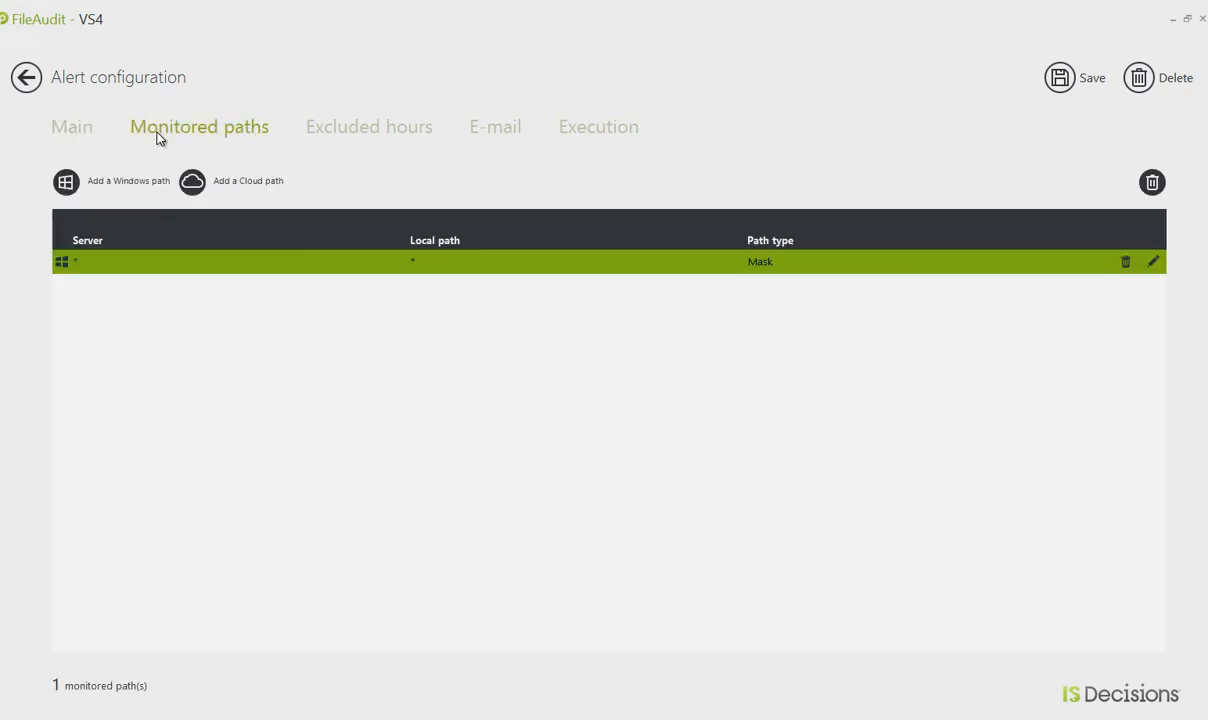
mouse_move(248, 184)
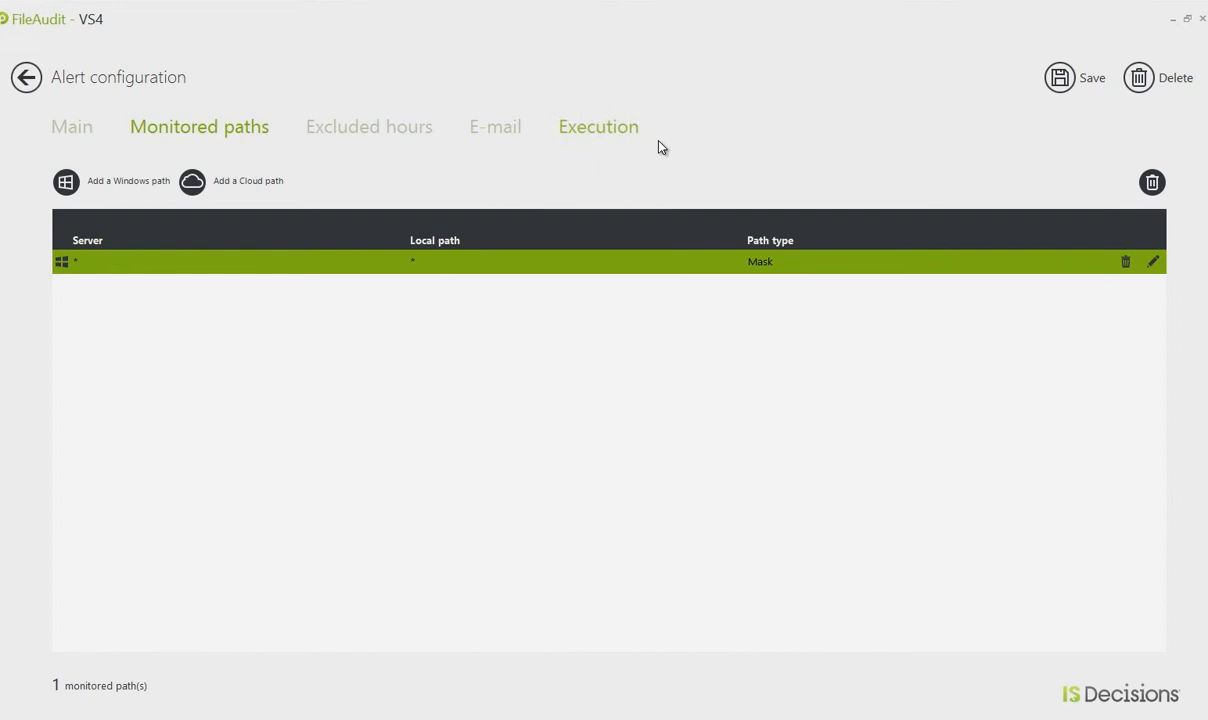
- Show the Execution settings running the Logoff UserScript when the alert triggers
left_click(598, 126)
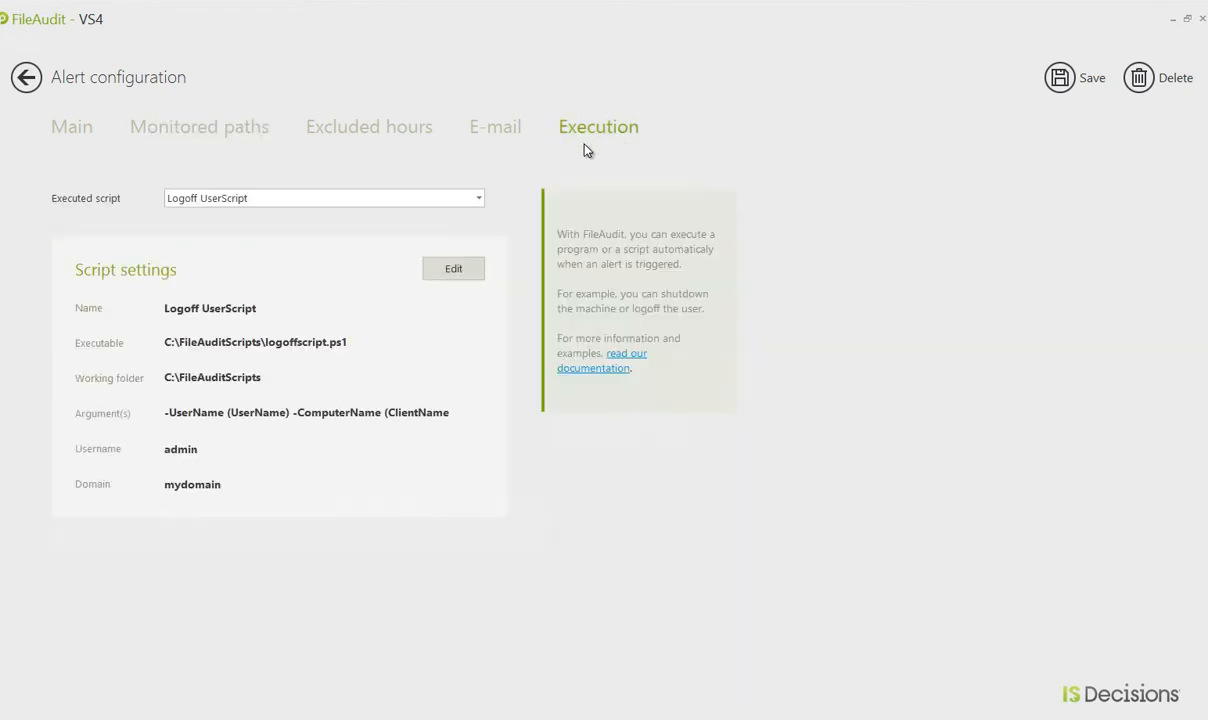
mouse_move(424, 158)
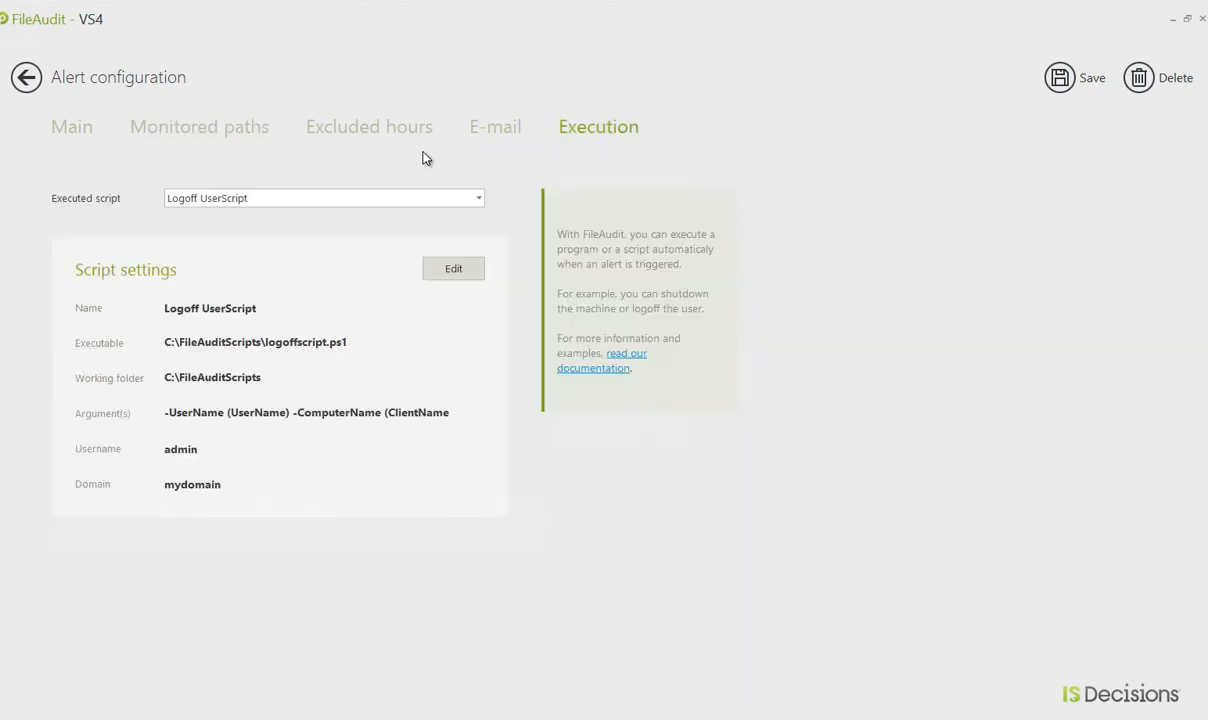